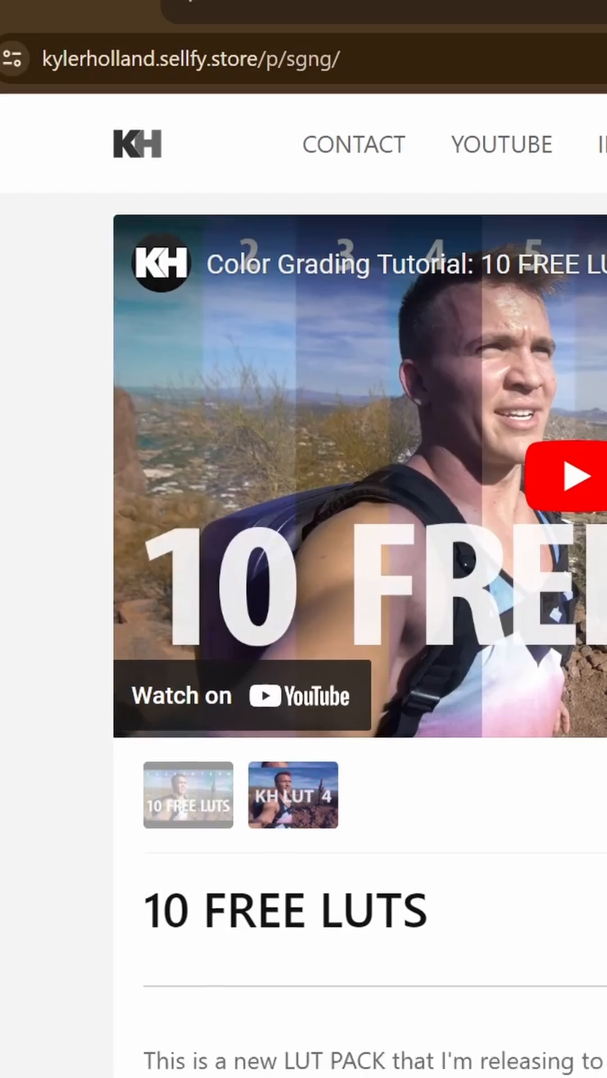
# Select the A6600 camera source in the Sources list.
pyautogui.scroll(-3)
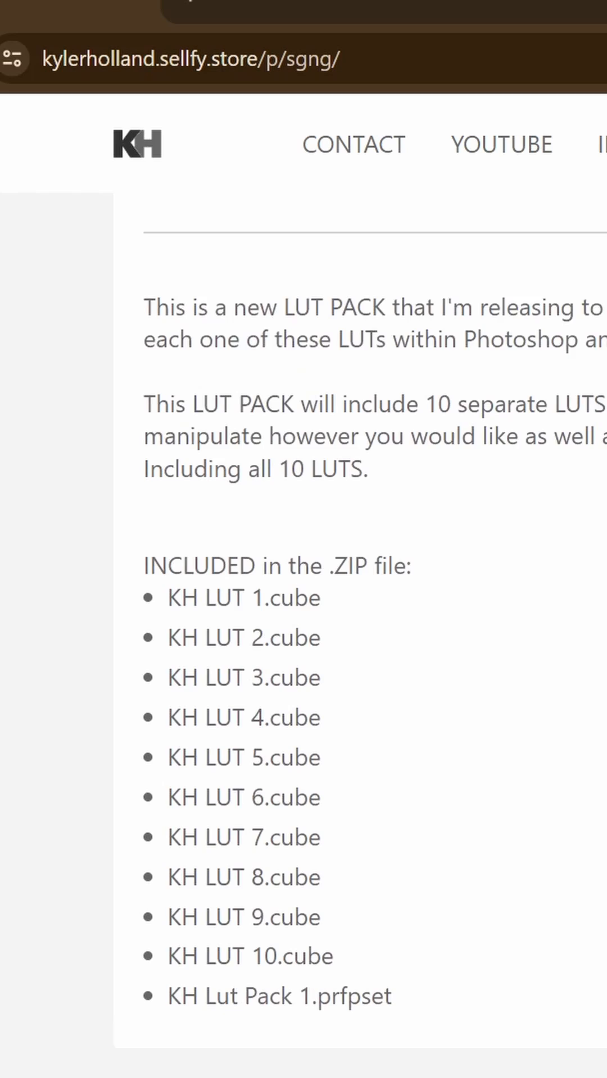
pyautogui.scroll(-3)
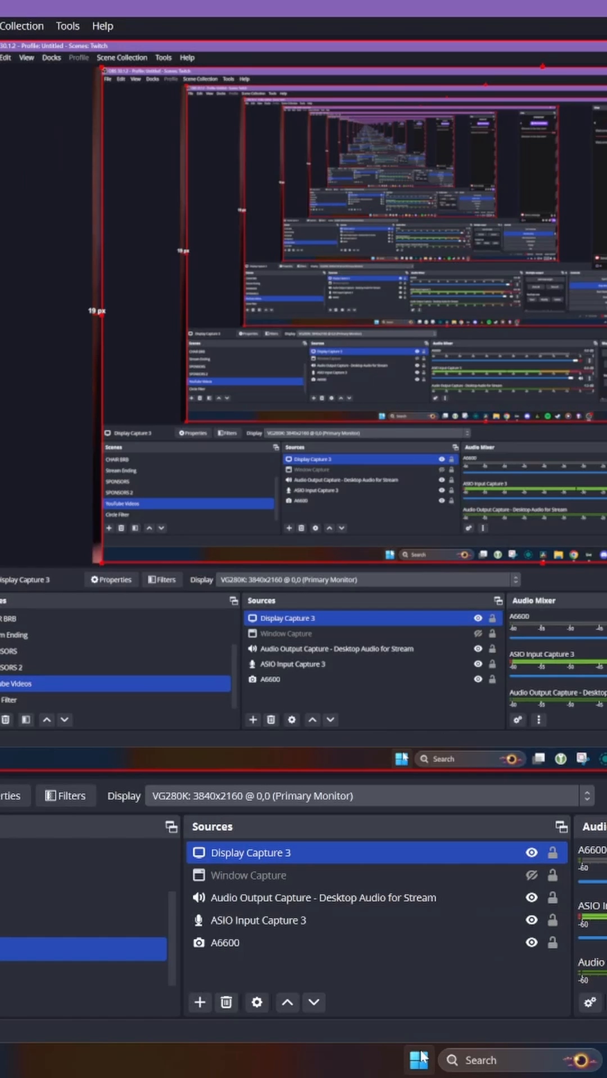
pyautogui.click(222, 943)
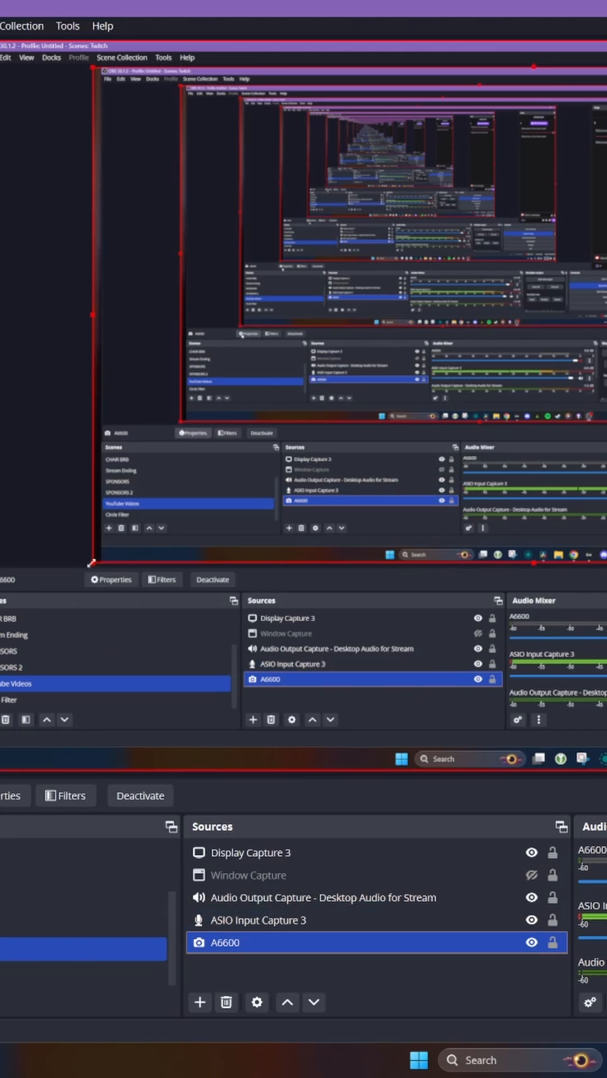
pyautogui.moveTo(70, 811)
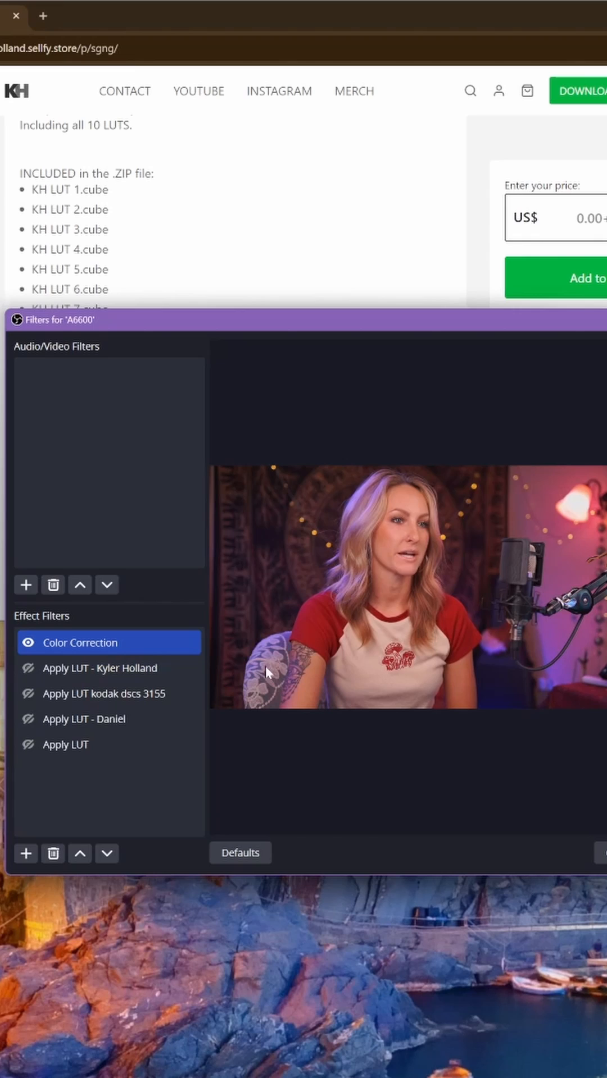
# Add an Apply LUT effect filter with the default name and leave it turned off.
pyautogui.click(98, 669)
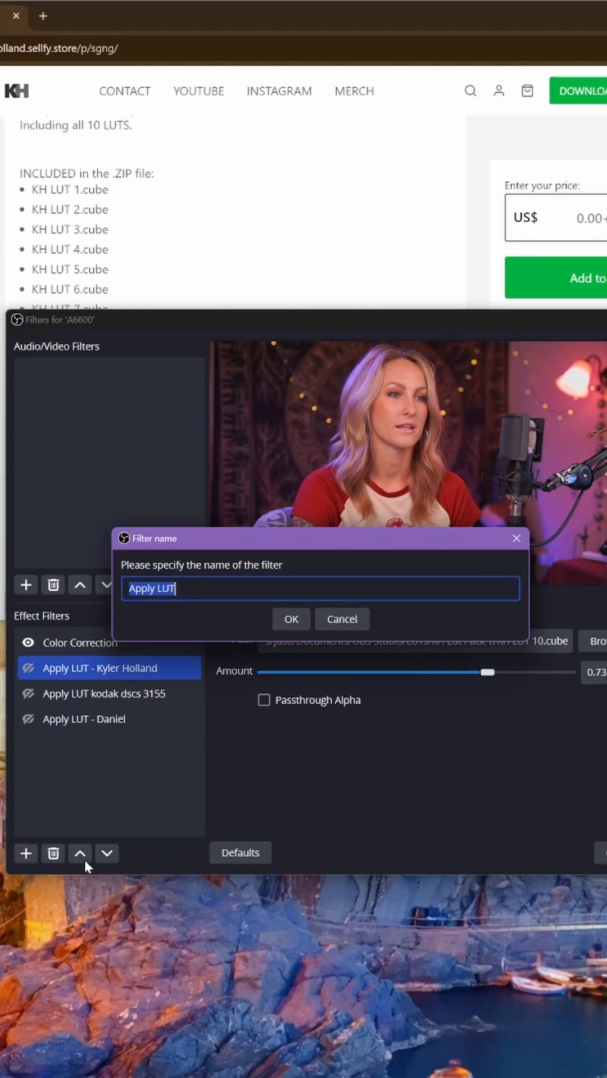
pyautogui.click(291, 619)
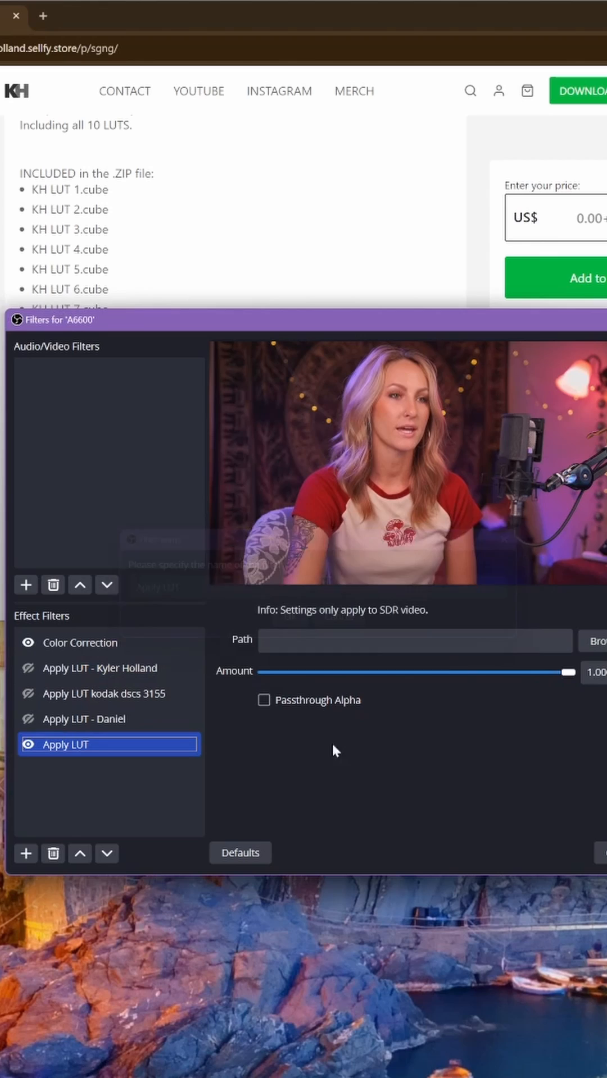
pyautogui.click(604, 654)
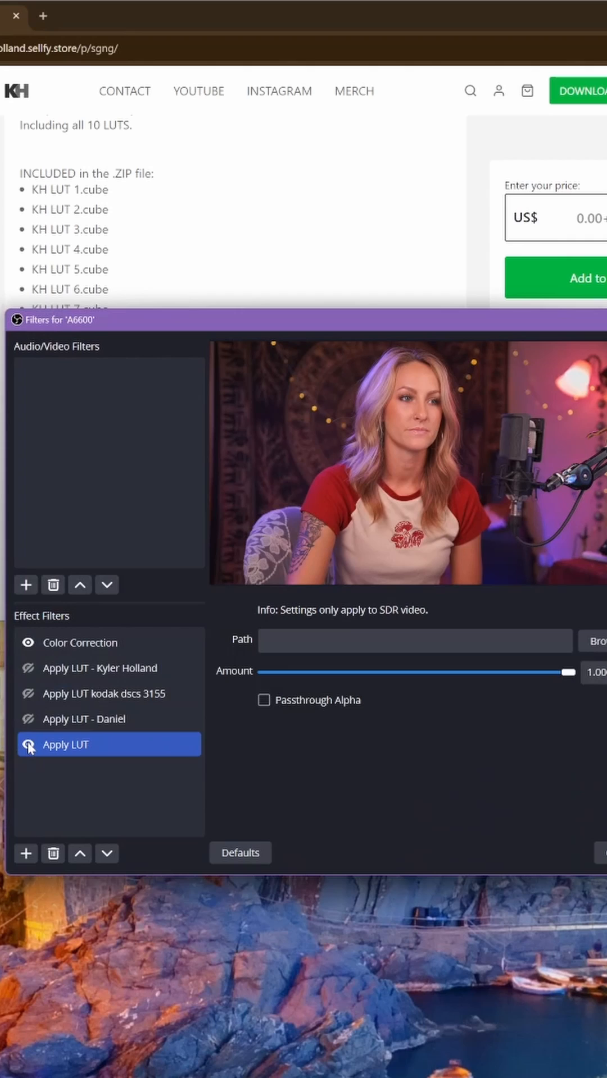
# Enable the Apply LUT - Kyler Holland filter (KH LUT 10), keeping the empty LUT off.
pyautogui.click(99, 667)
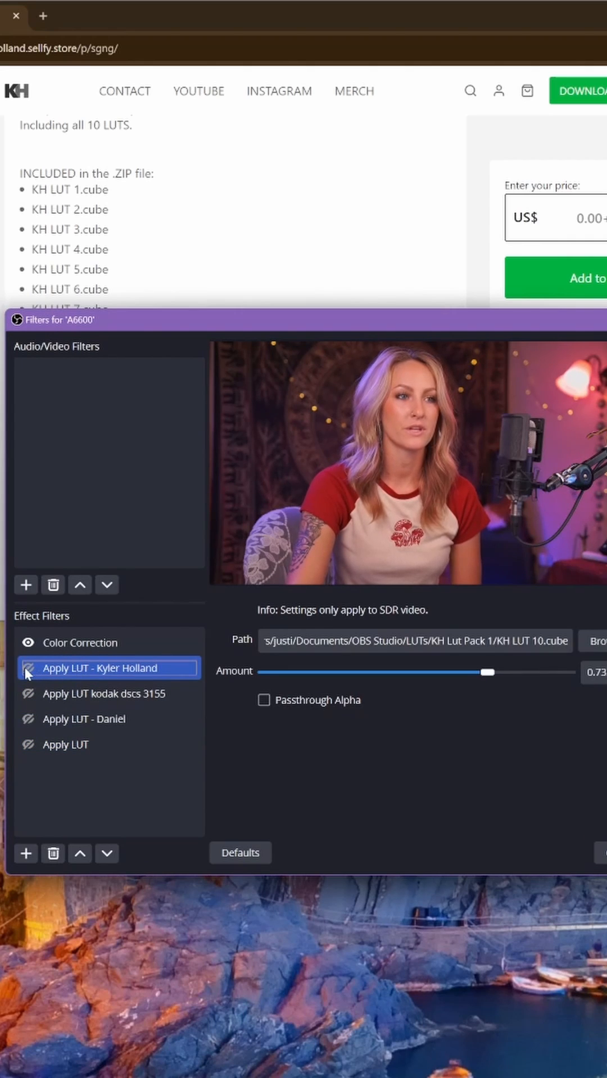
pyautogui.click(28, 667)
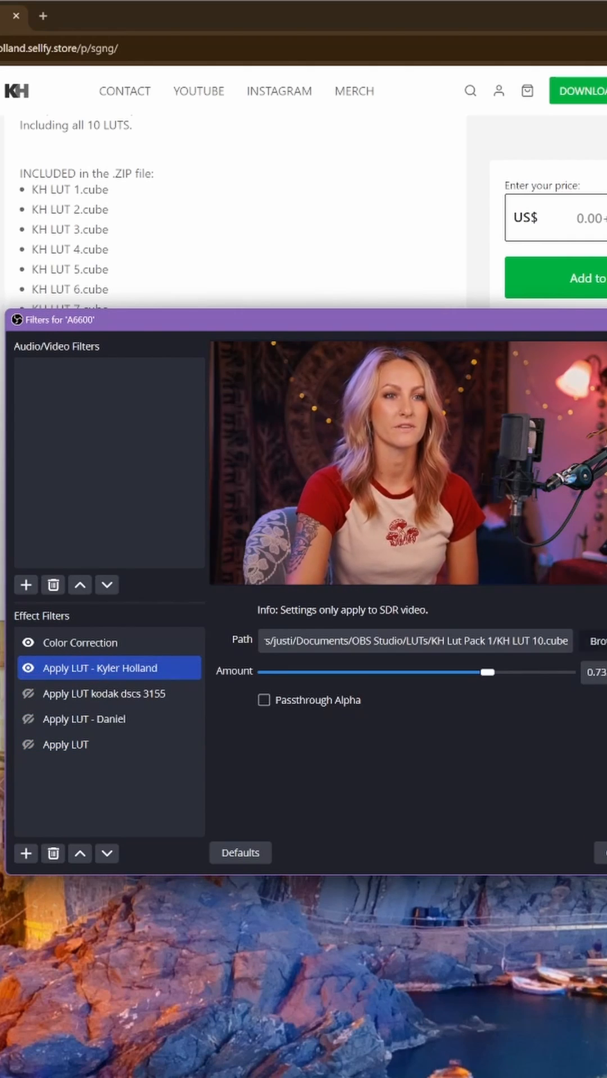
pyautogui.click(595, 654)
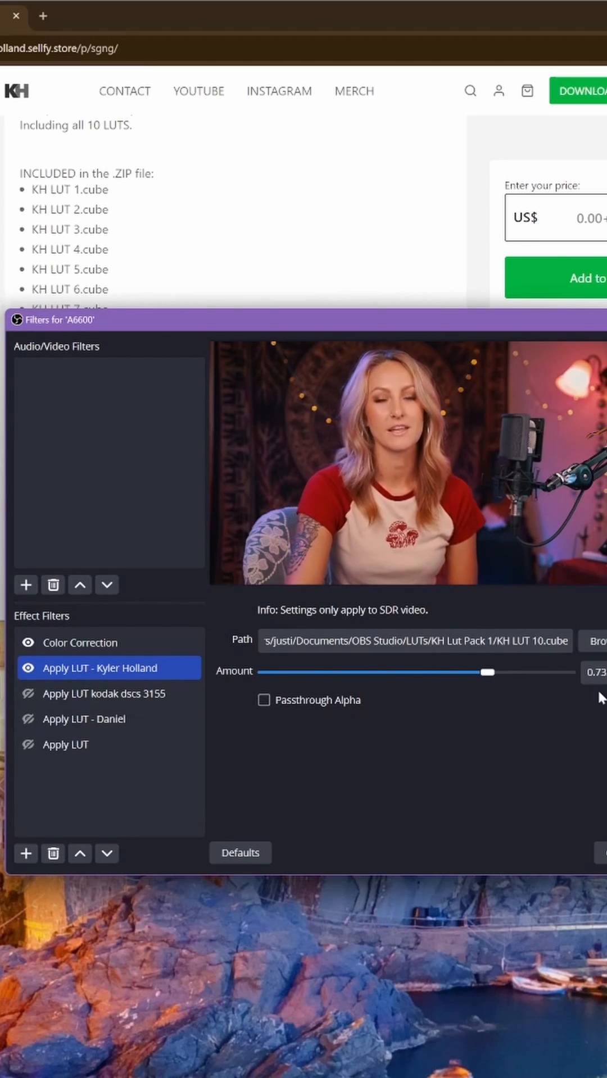
# Drag the Kyler Holland LUT's Amount from 0 up through 0.83 and settle at 0.80.
pyautogui.moveTo(488, 672); pyautogui.dragTo(259, 672)
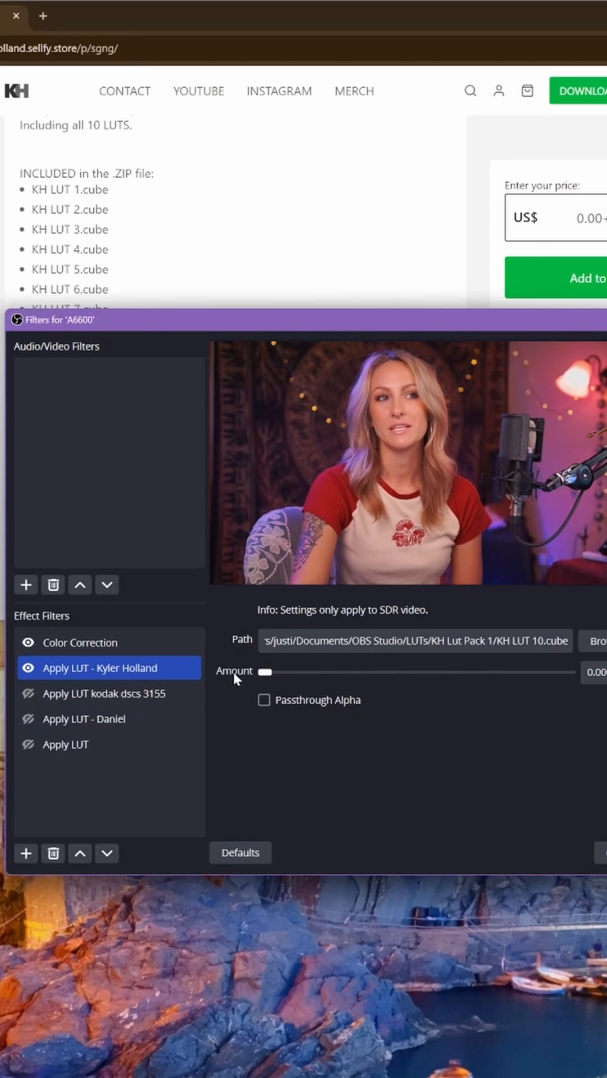
pyautogui.moveTo(262, 672); pyautogui.dragTo(451, 672)
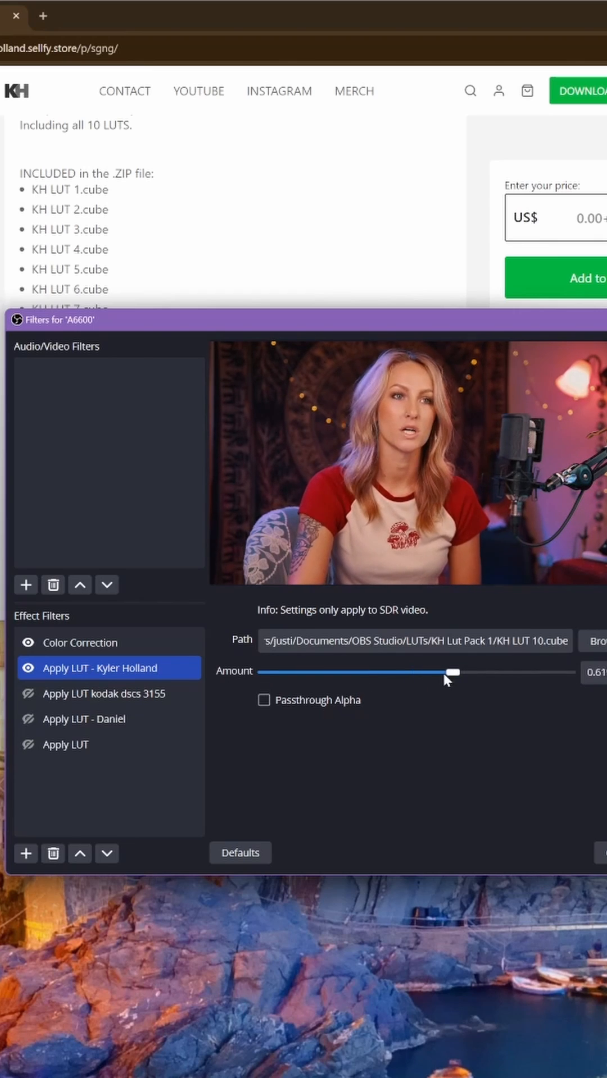
pyautogui.moveTo(451, 672); pyautogui.dragTo(517, 672)
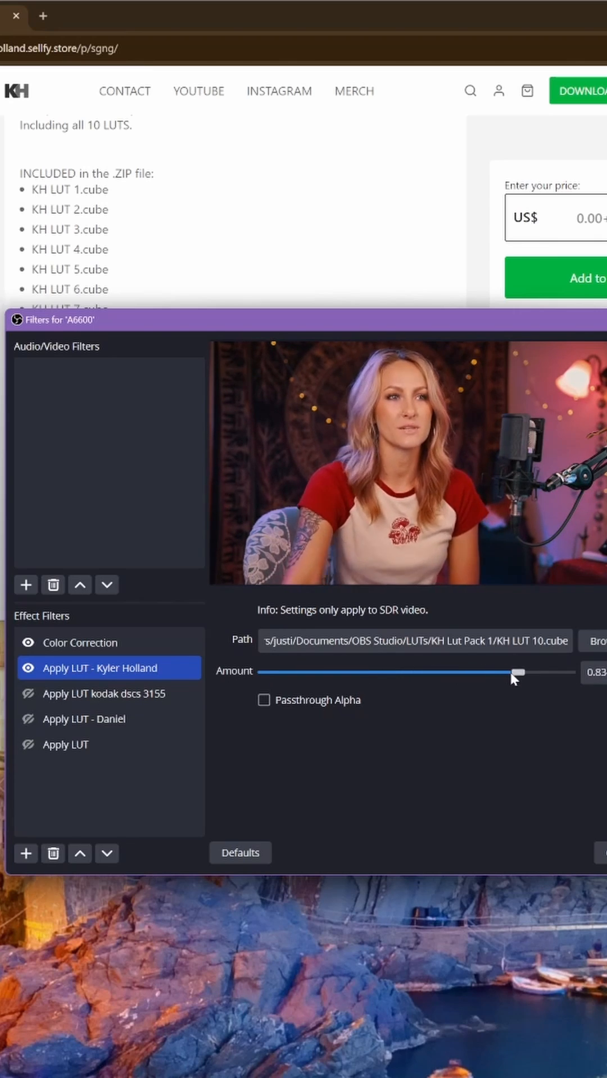
pyautogui.moveTo(516, 672); pyautogui.dragTo(519, 672)
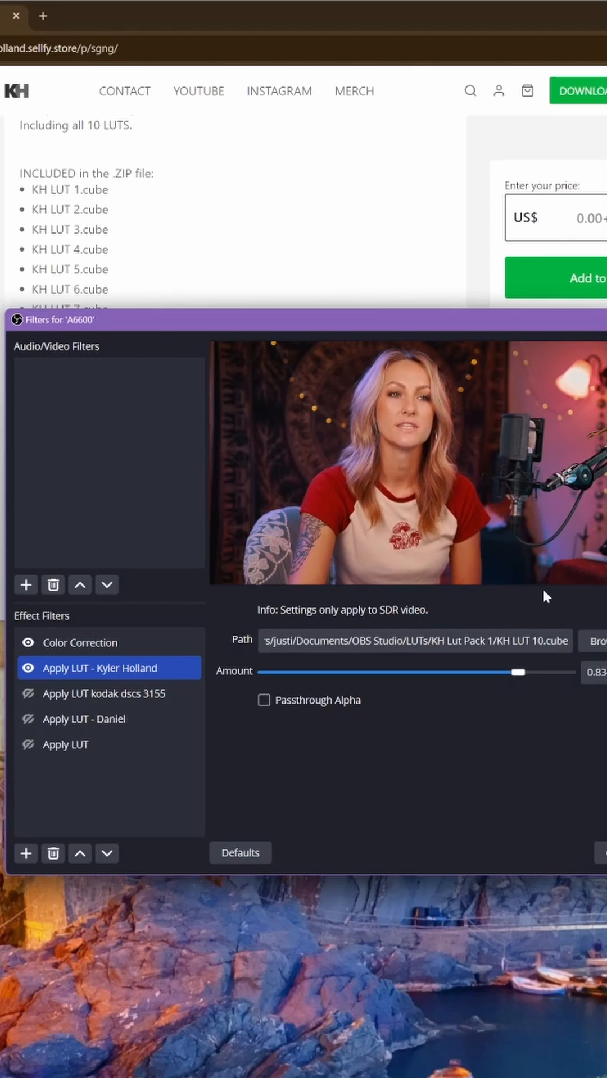
pyautogui.moveTo(517, 672); pyautogui.dragTo(504, 672)
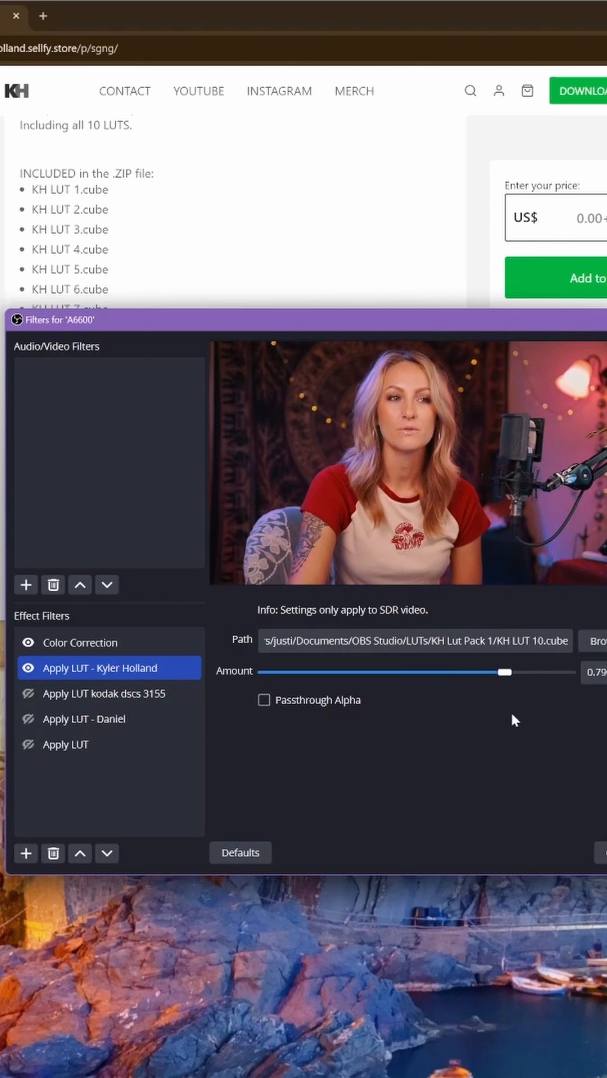
pyautogui.moveTo(504, 672); pyautogui.dragTo(509, 672)
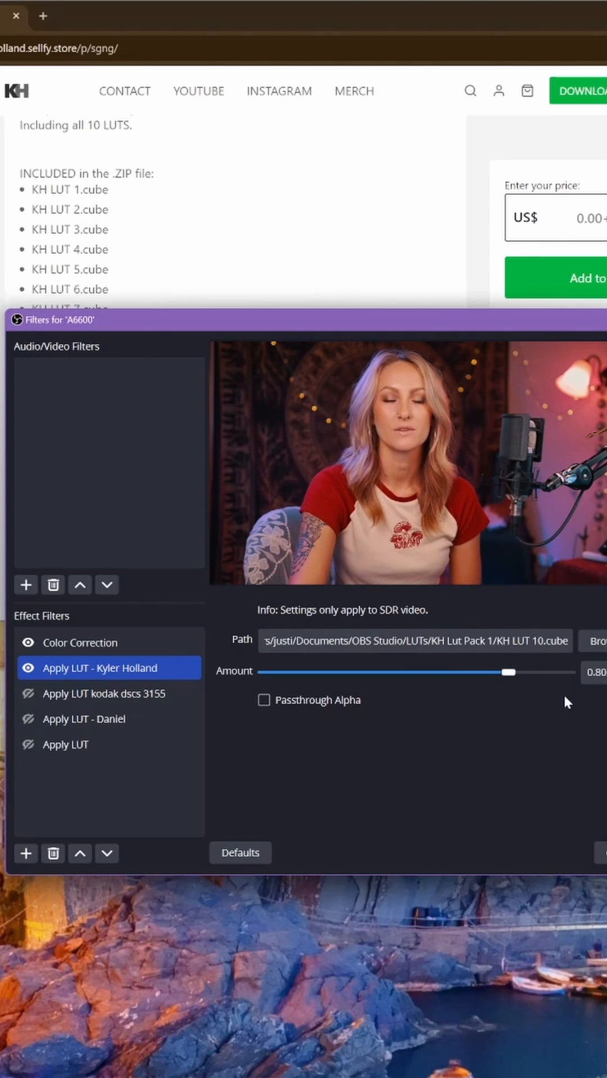